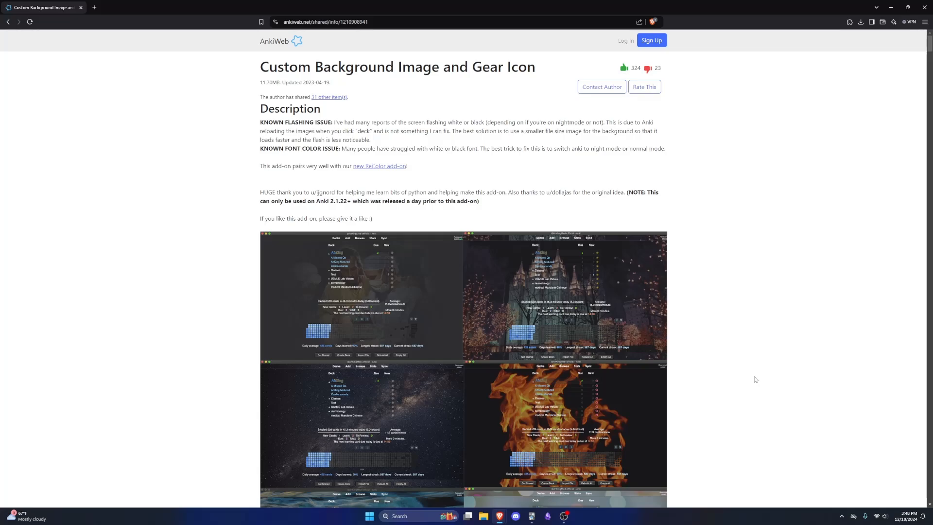
{"action": "mouse_move", "coordinate": [614, 384]}
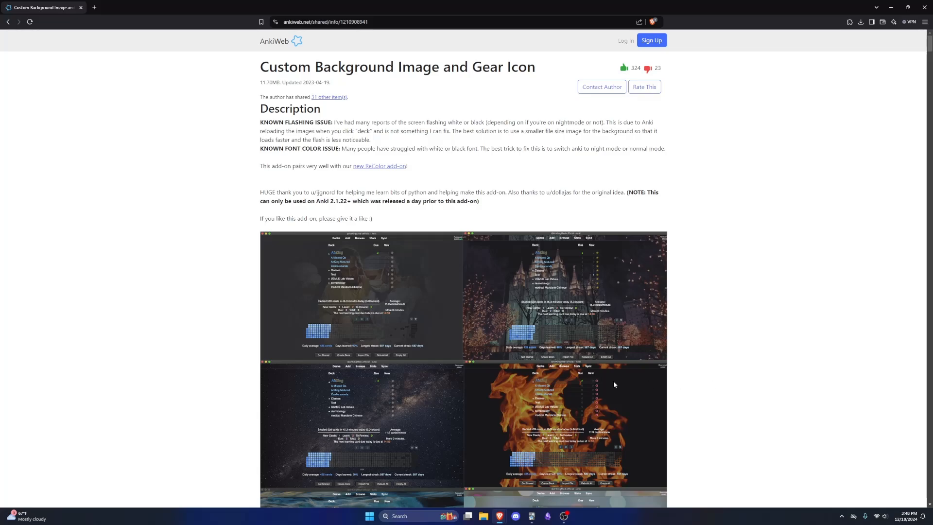
{"action": "scroll", "scroll_direction": "down", "scroll_amount": 3}
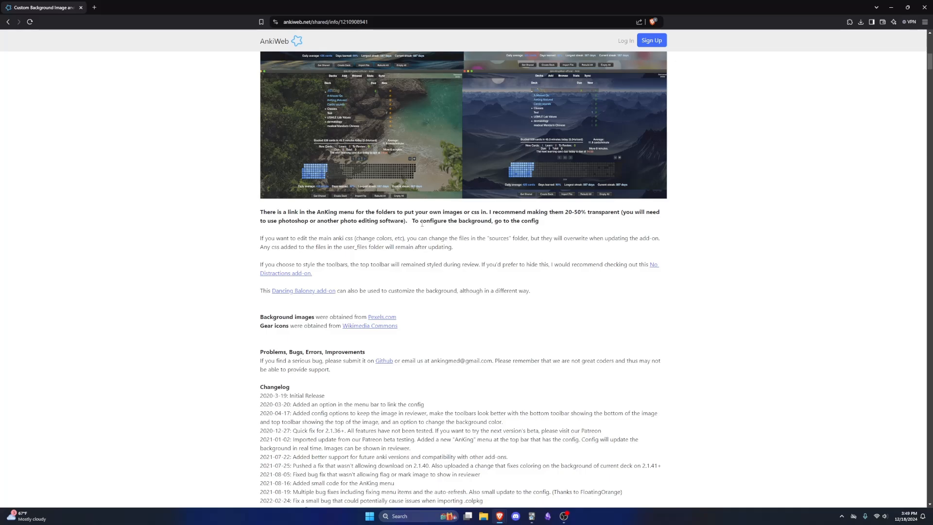
{"action": "mouse_move", "coordinate": [421, 228]}
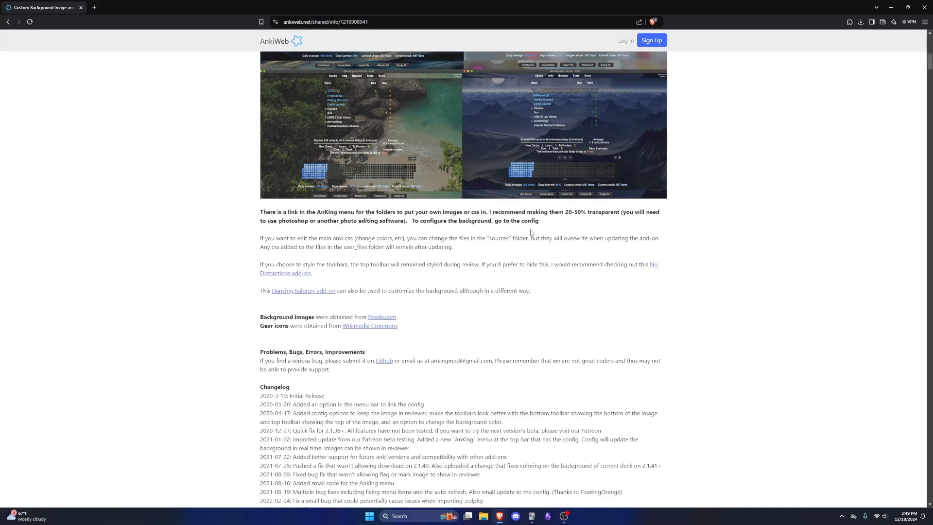
{"action": "mouse_move", "coordinate": [537, 252]}
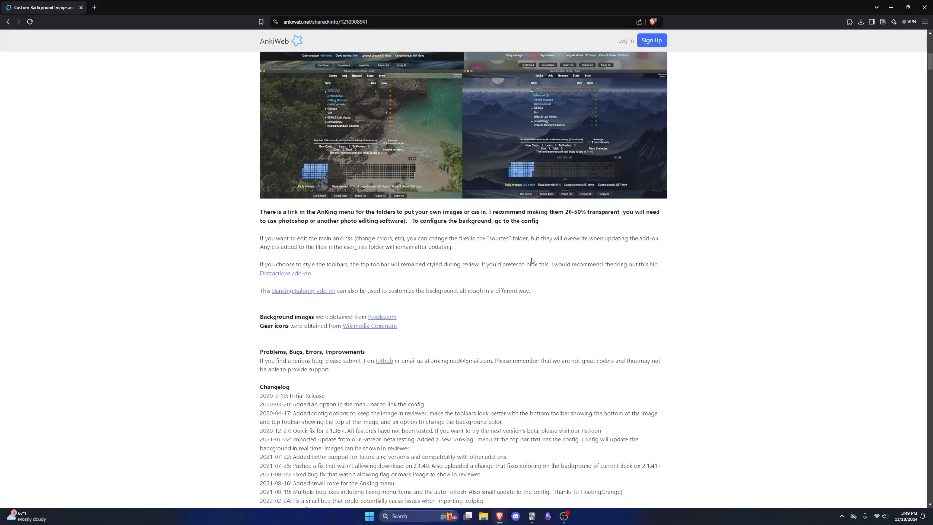
{"action": "mouse_move", "coordinate": [519, 278]}
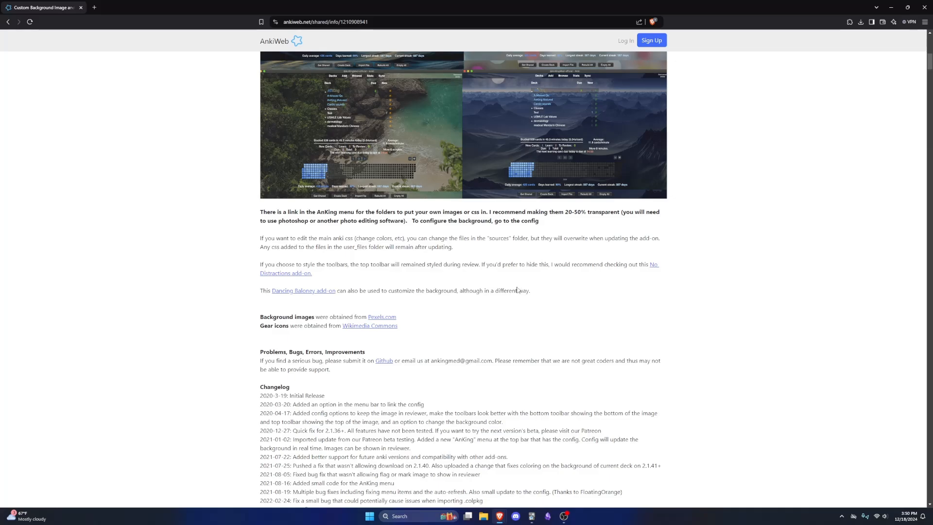
{"action": "mouse_move", "coordinate": [518, 306]}
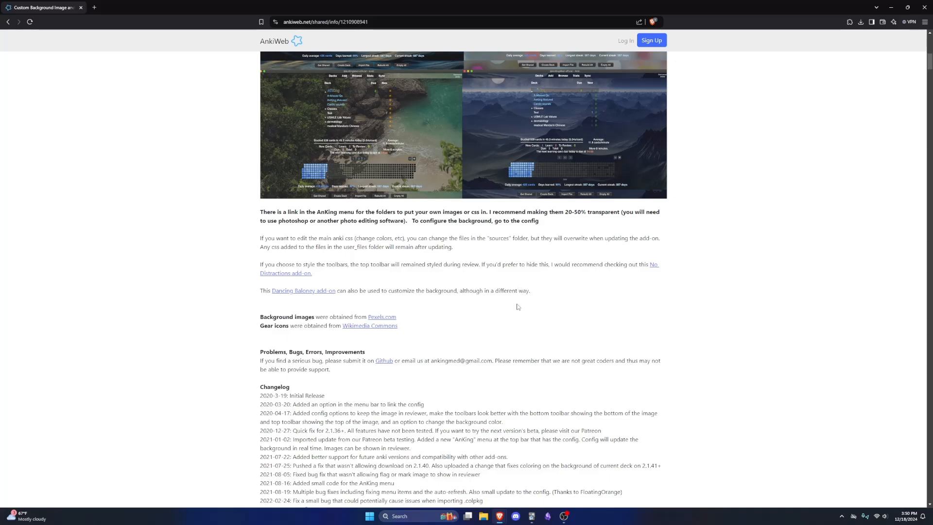
{"action": "scroll", "scroll_direction": "down", "scroll_amount": 3}
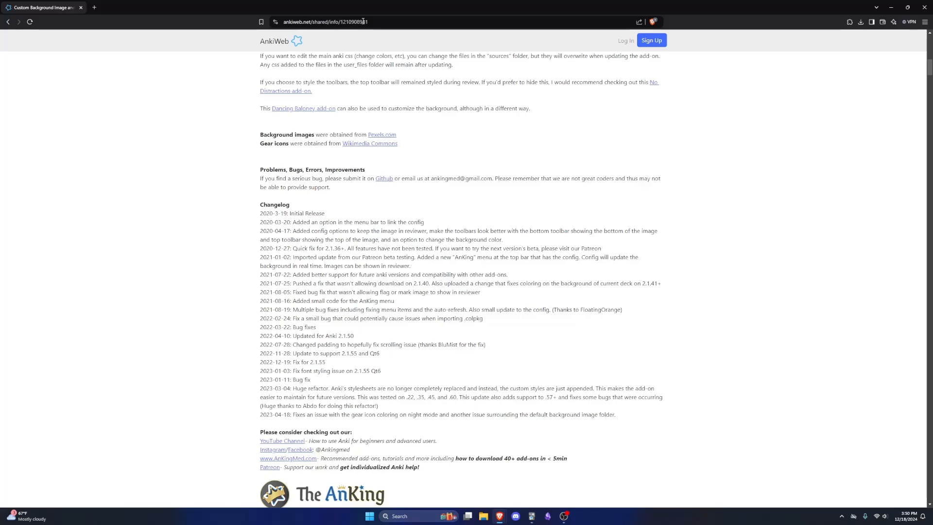
{"action": "mouse_move", "coordinate": [370, 37]}
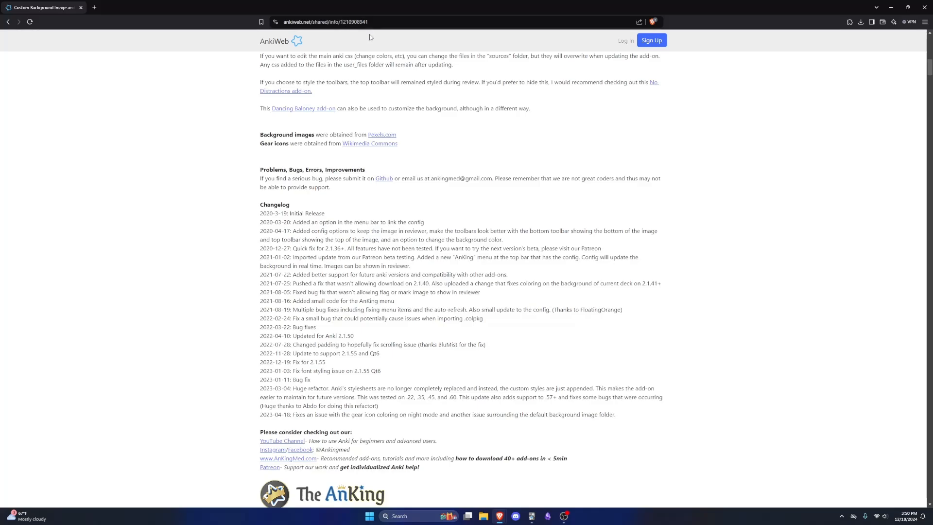
{"action": "scroll", "scroll_direction": "down", "scroll_amount": 3}
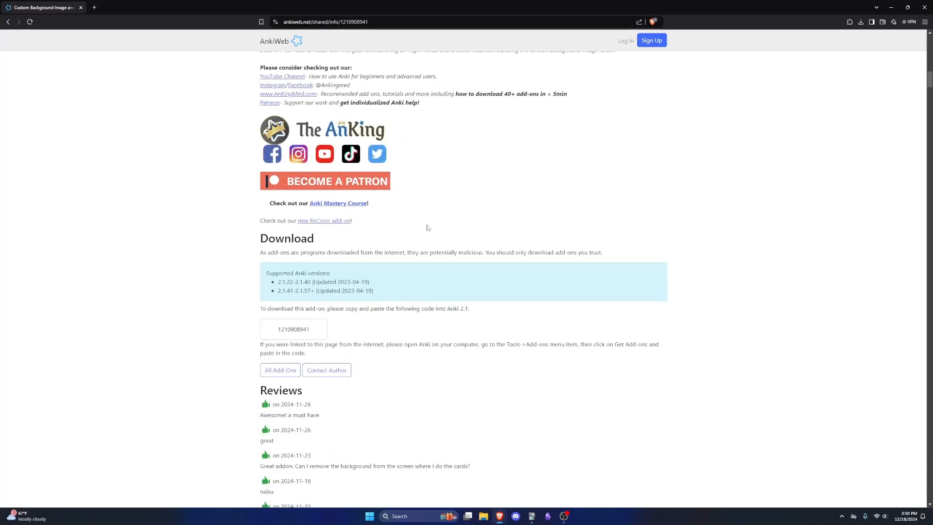
{"action": "double_click", "coordinate": [293, 329]}
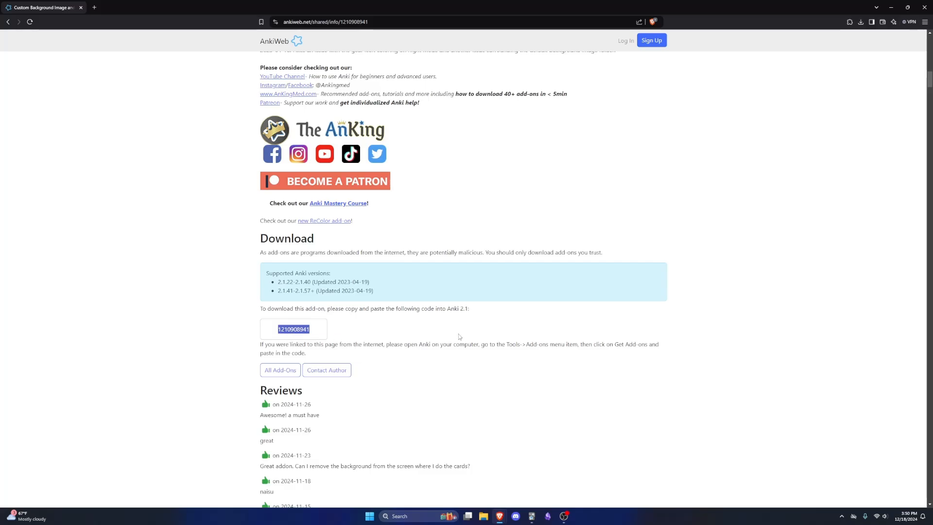
{"action": "mouse_move", "coordinate": [503, 353]}
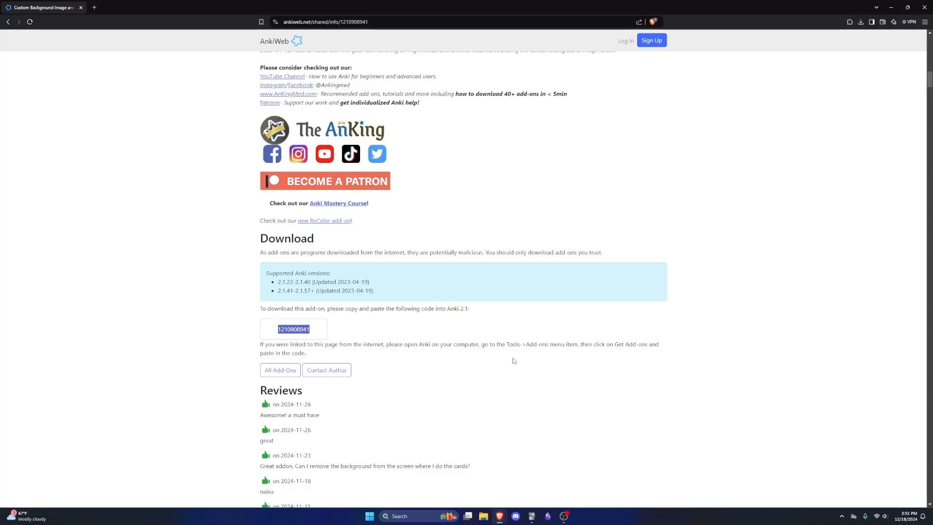
{"action": "left_click", "coordinate": [531, 516]}
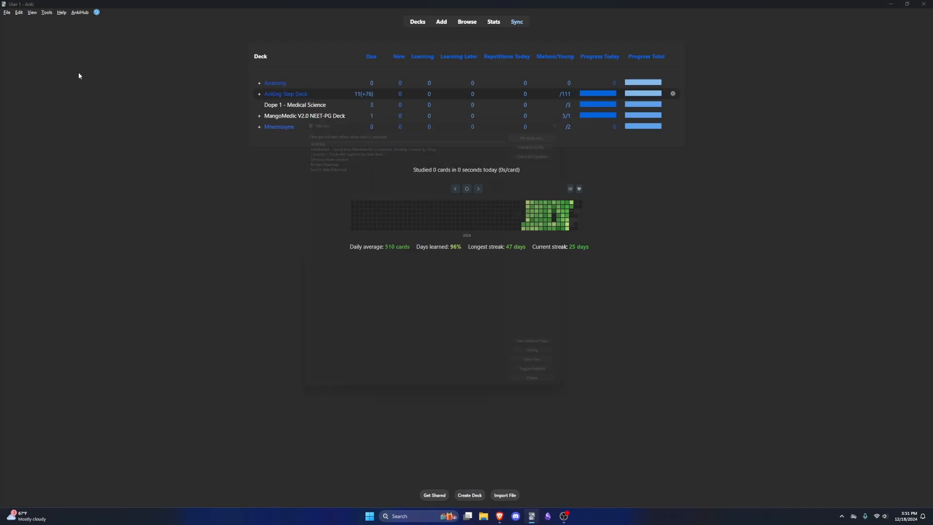
{"action": "left_click", "coordinate": [549, 133]}
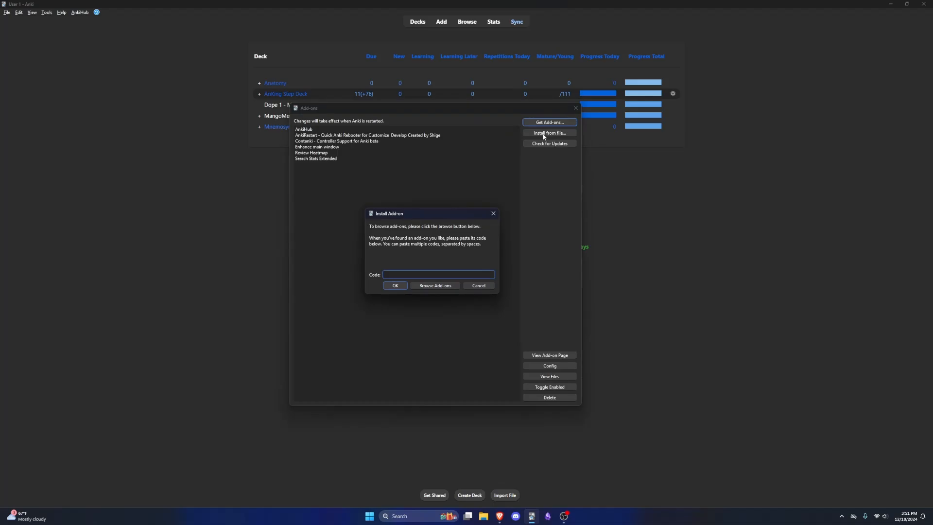
{"action": "type", "text": "1210908941"}
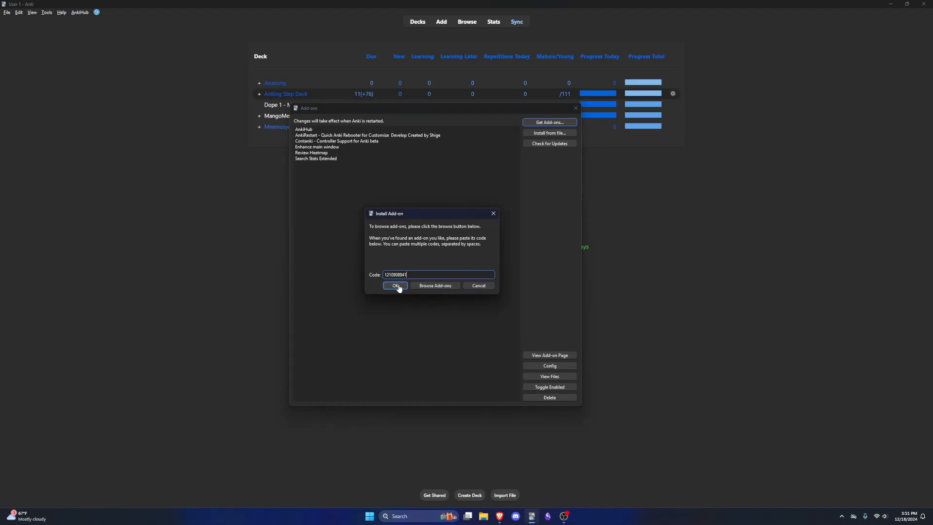
{"action": "left_click", "coordinate": [397, 285]}
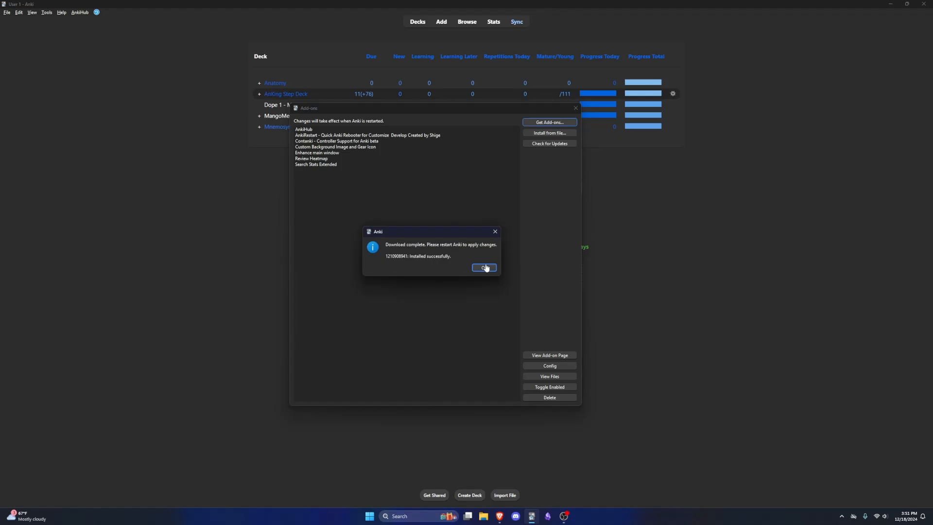
{"action": "left_click", "coordinate": [484, 267]}
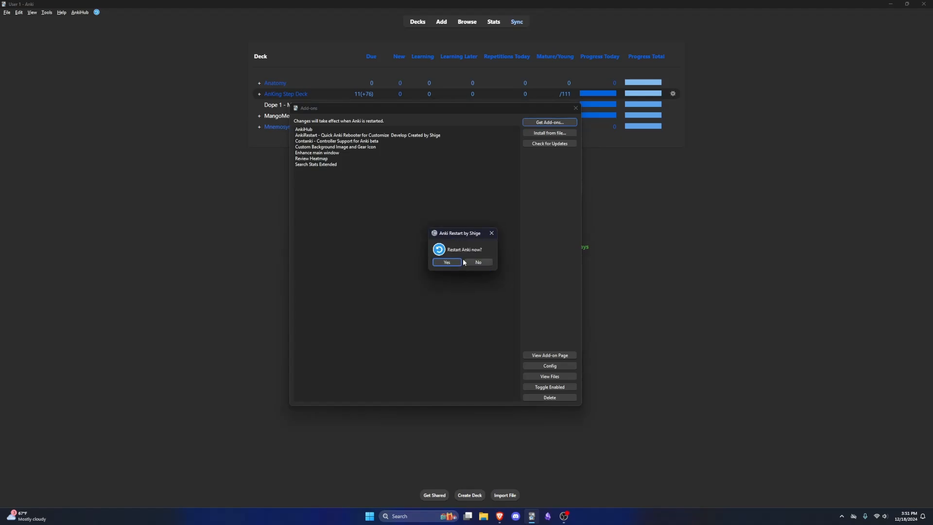
{"action": "mouse_move", "coordinate": [491, 233]}
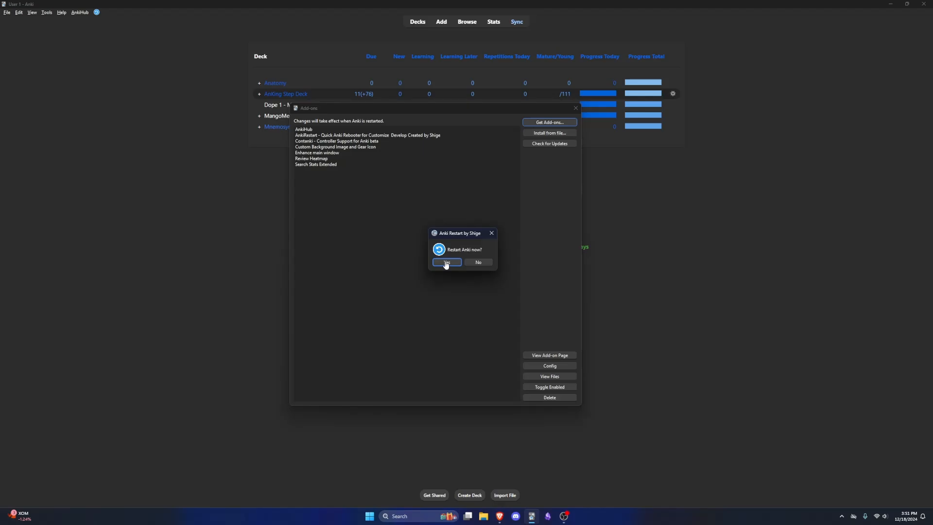
Confirm the restart so Anki reopens with the starry night-sky background.
{"action": "left_click", "coordinate": [446, 262]}
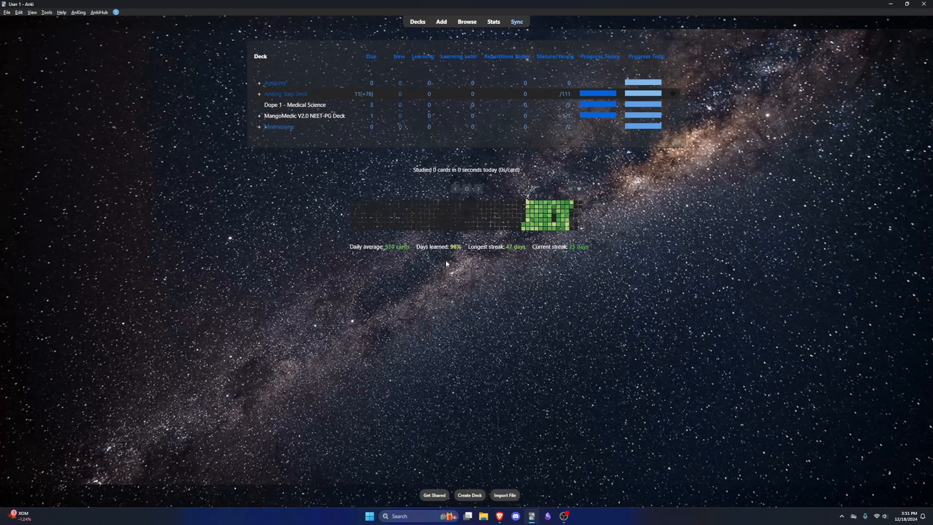
{"action": "mouse_move", "coordinate": [447, 259]}
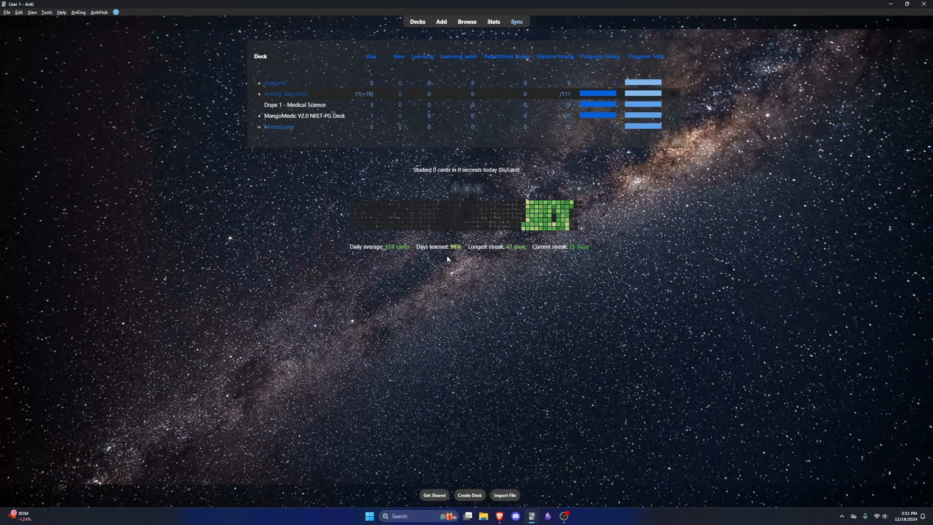
{"action": "mouse_move", "coordinate": [448, 259]}
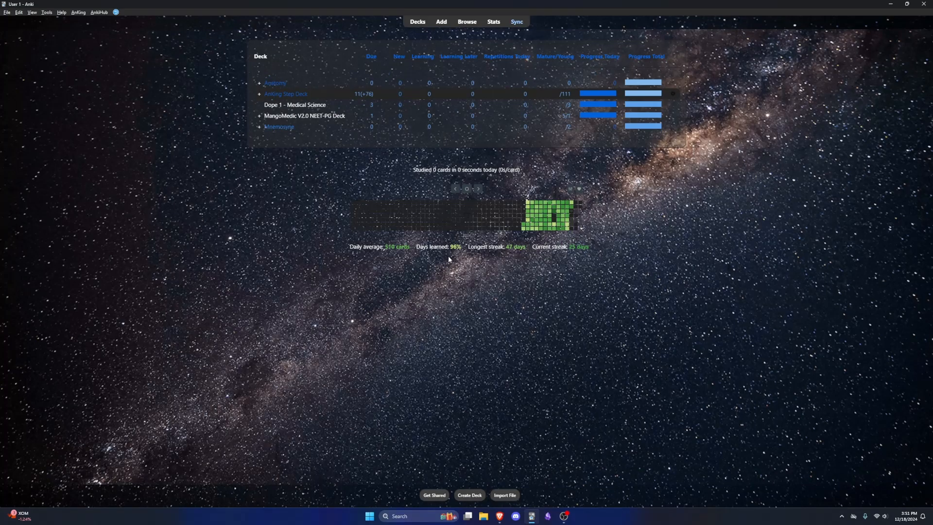
{"action": "mouse_move", "coordinate": [455, 246]}
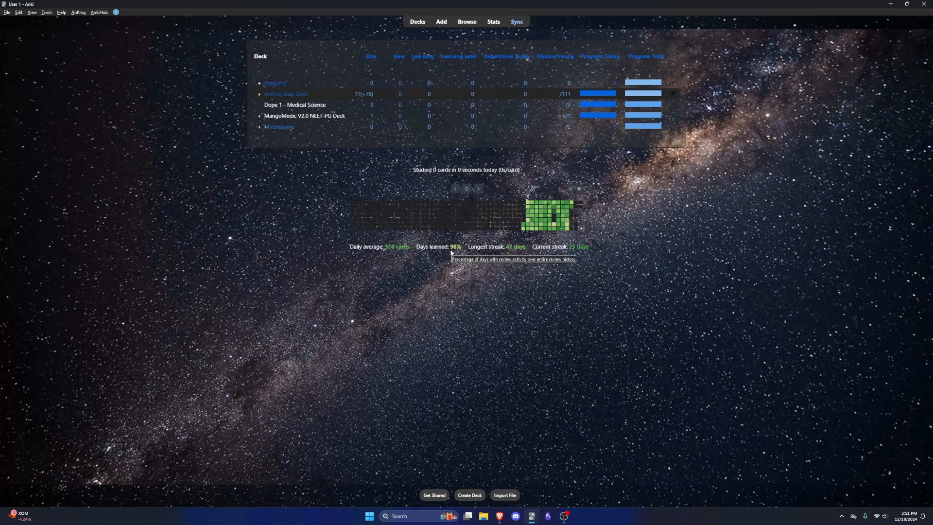
Set the Desktop's orange-and-blue wave JPG as the add-on's wallpaper image.
{"action": "left_click", "coordinate": [47, 12]}
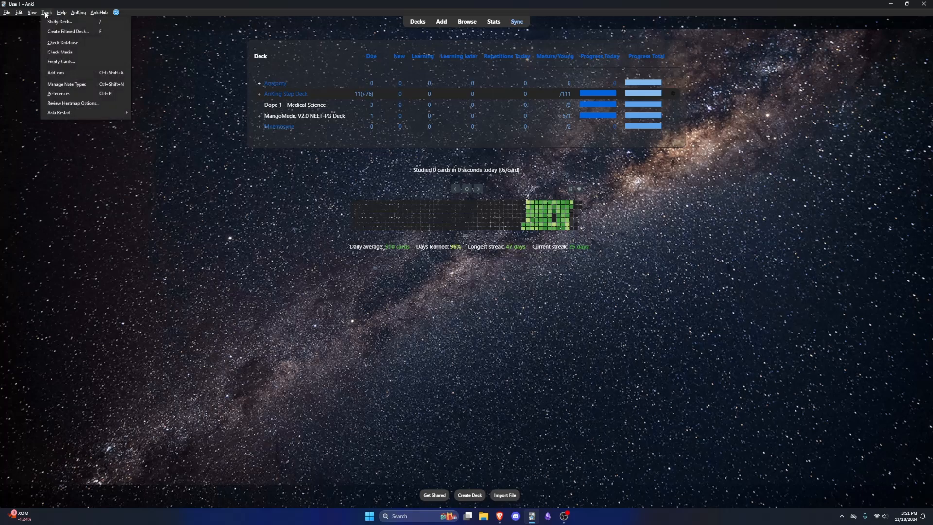
{"action": "left_click", "coordinate": [55, 72]}
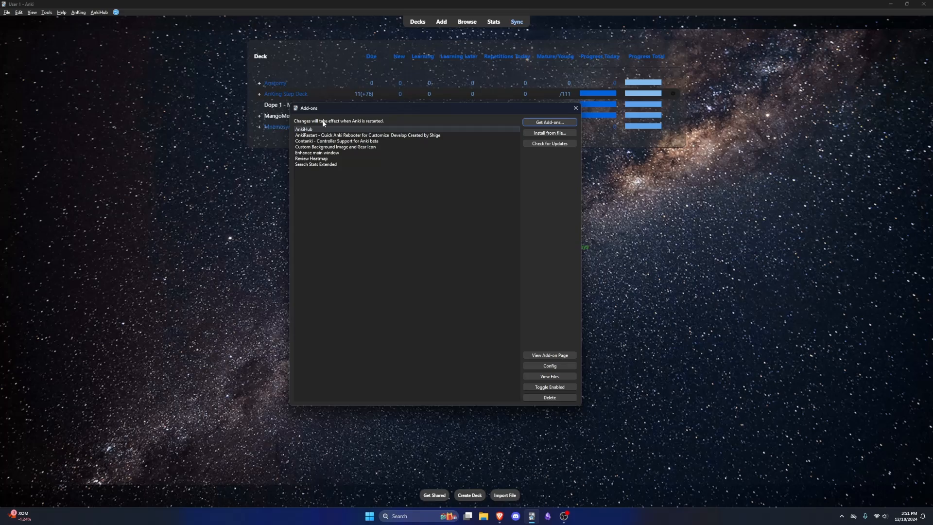
{"action": "mouse_move", "coordinate": [325, 150]}
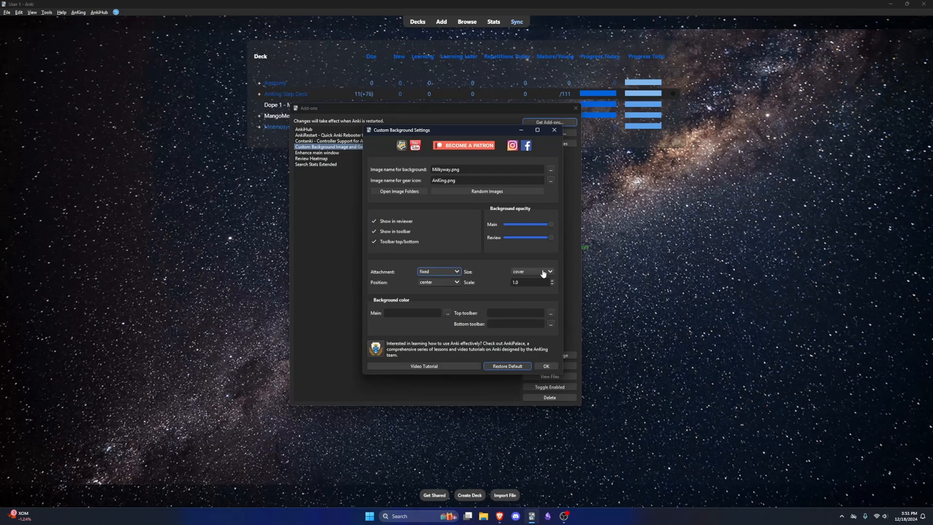
{"action": "mouse_move", "coordinate": [467, 218]}
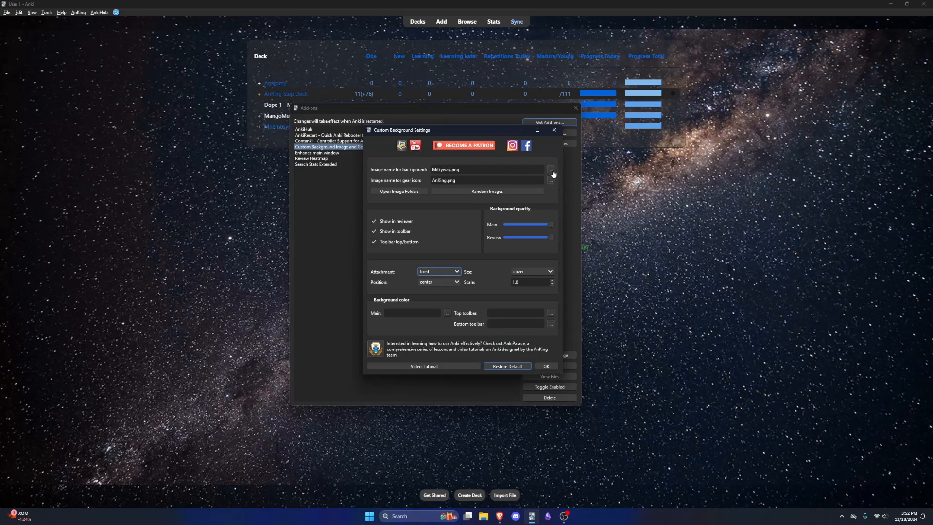
{"action": "left_click", "coordinate": [550, 169]}
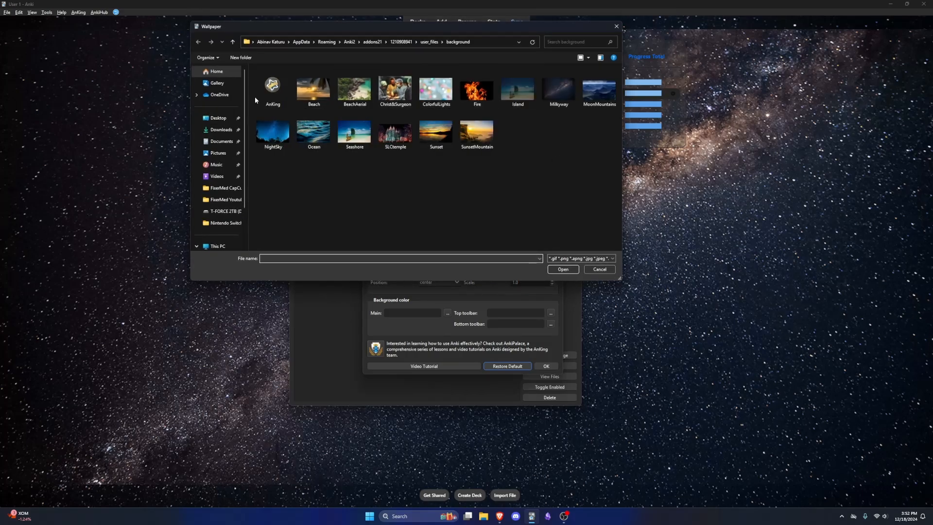
{"action": "mouse_move", "coordinate": [570, 120]}
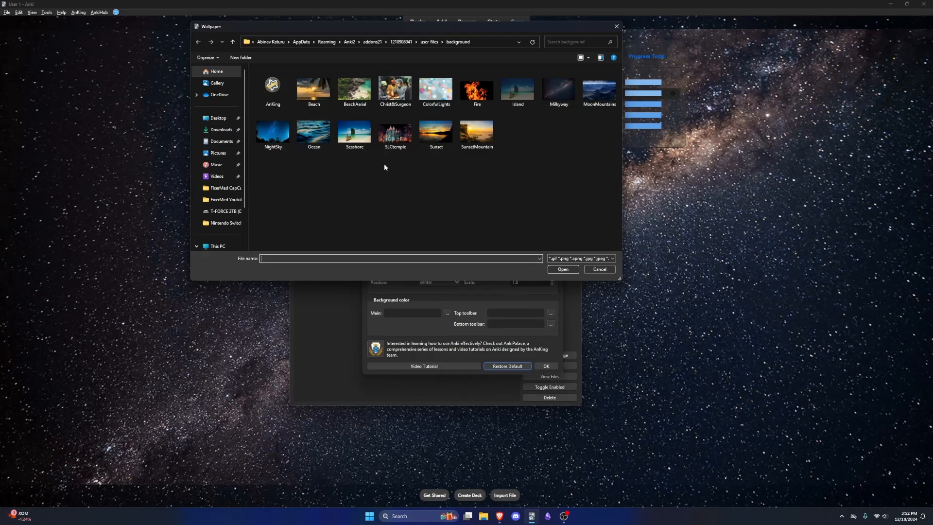
{"action": "left_click", "coordinate": [218, 117]}
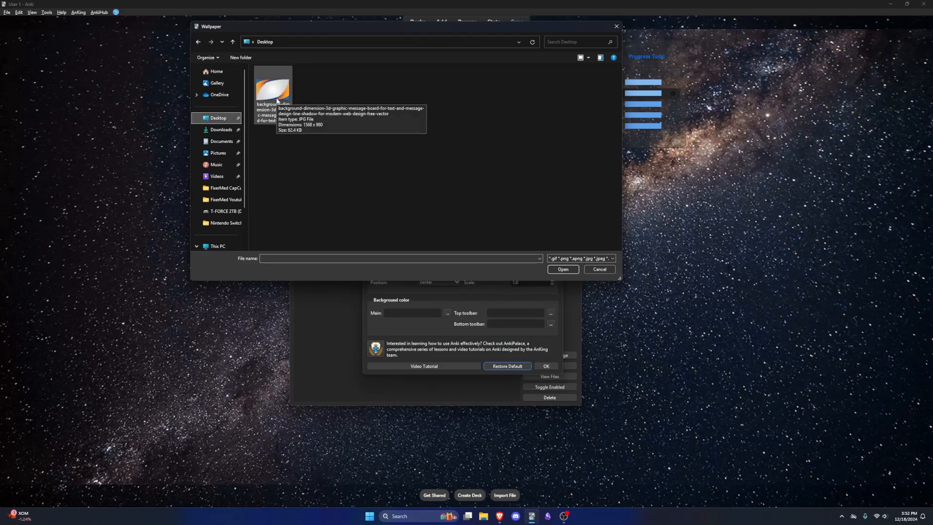
{"action": "left_click", "coordinate": [273, 88]}
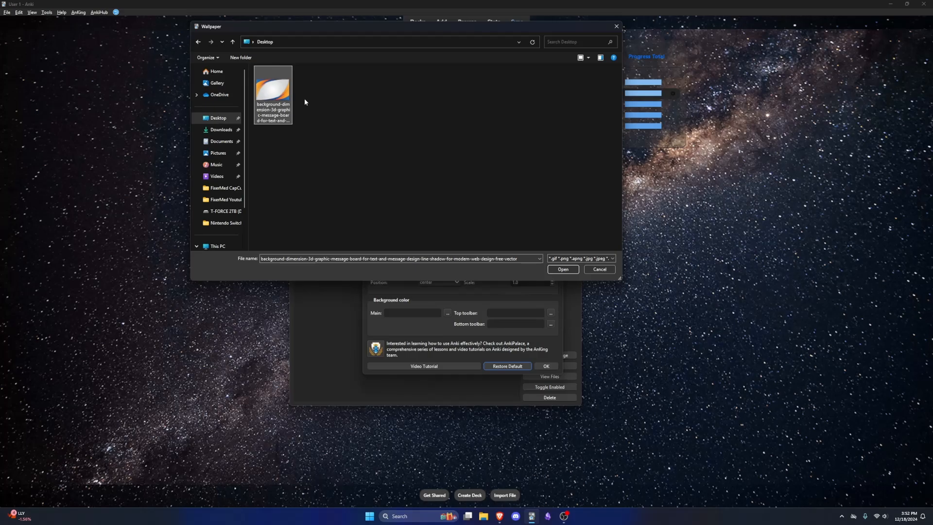
{"action": "mouse_move", "coordinate": [217, 71]}
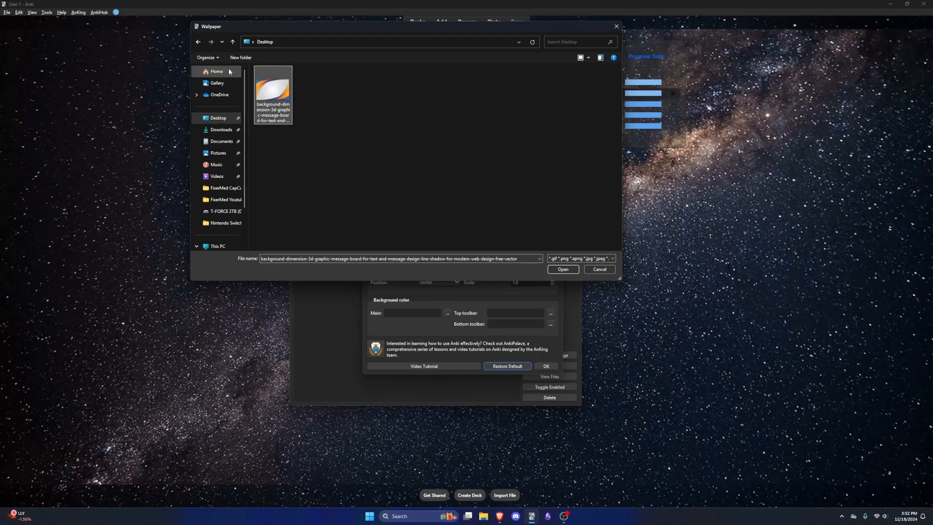
{"action": "mouse_move", "coordinate": [198, 42]}
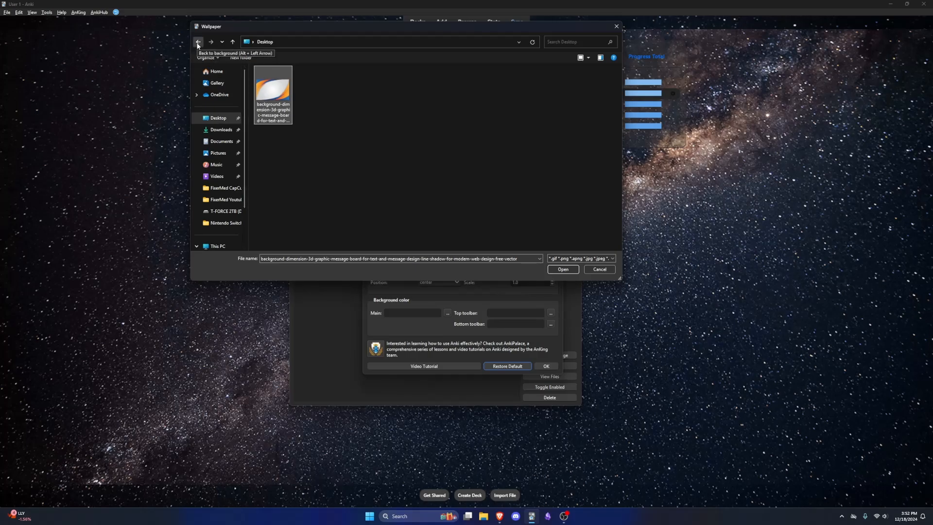
{"action": "left_click", "coordinate": [198, 41]}
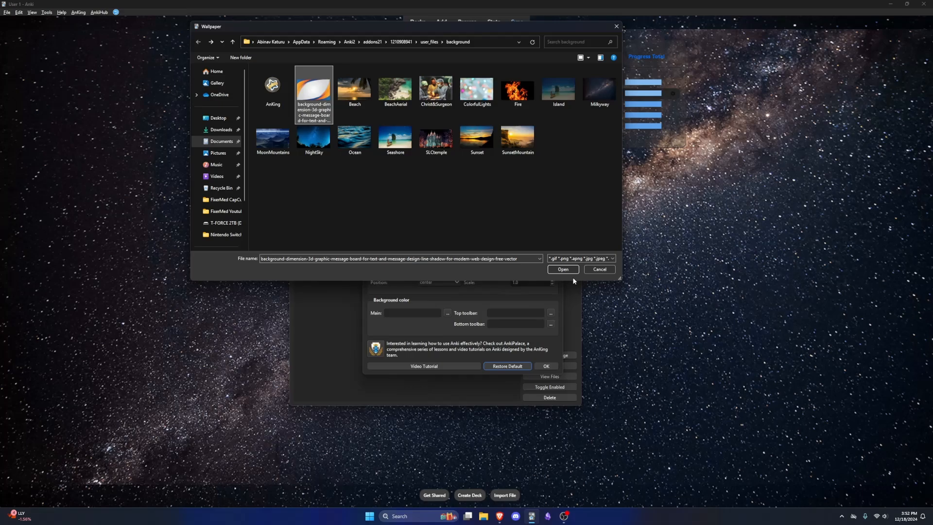
{"action": "left_click", "coordinate": [561, 268]}
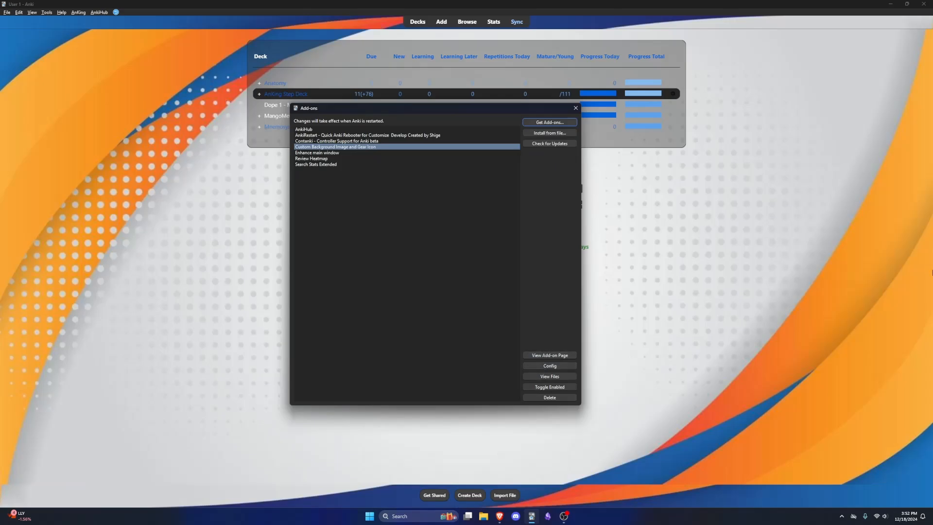
{"action": "mouse_move", "coordinate": [53, 154]}
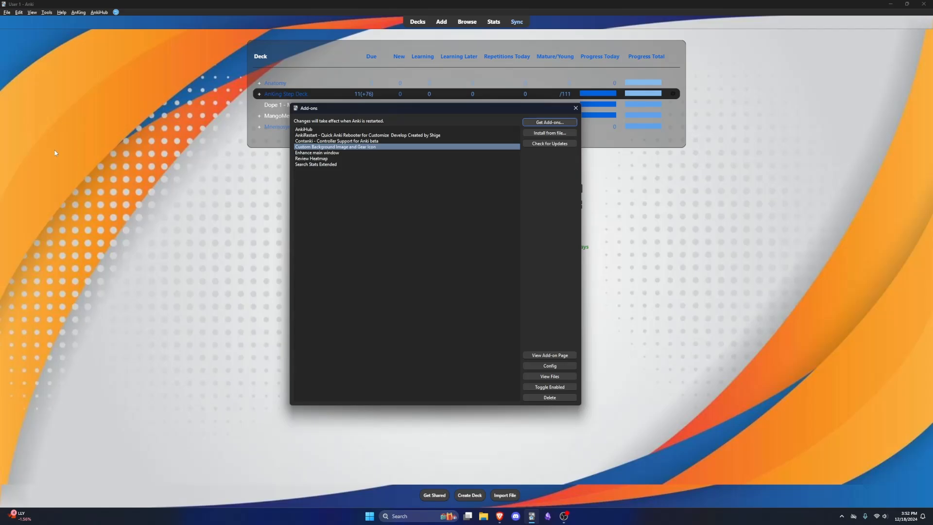
{"action": "mouse_move", "coordinate": [591, 392]}
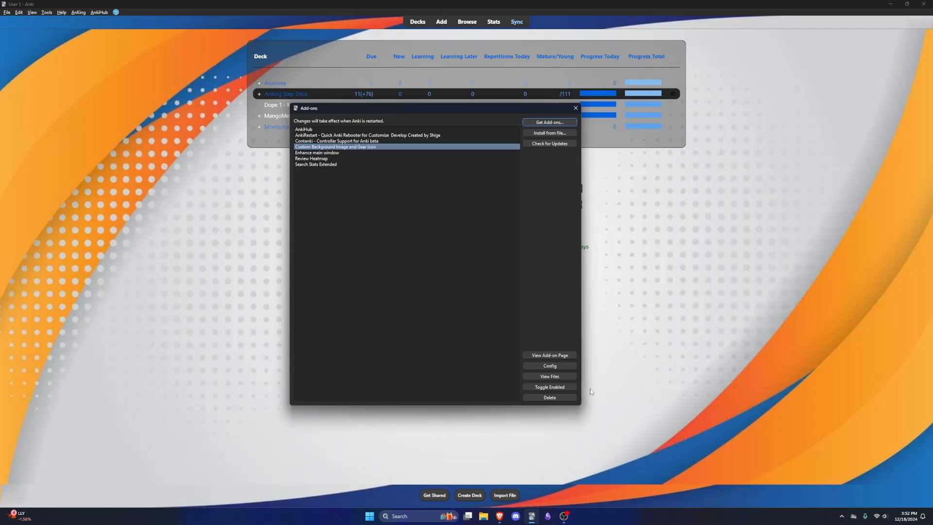
{"action": "mouse_move", "coordinate": [451, 249]}
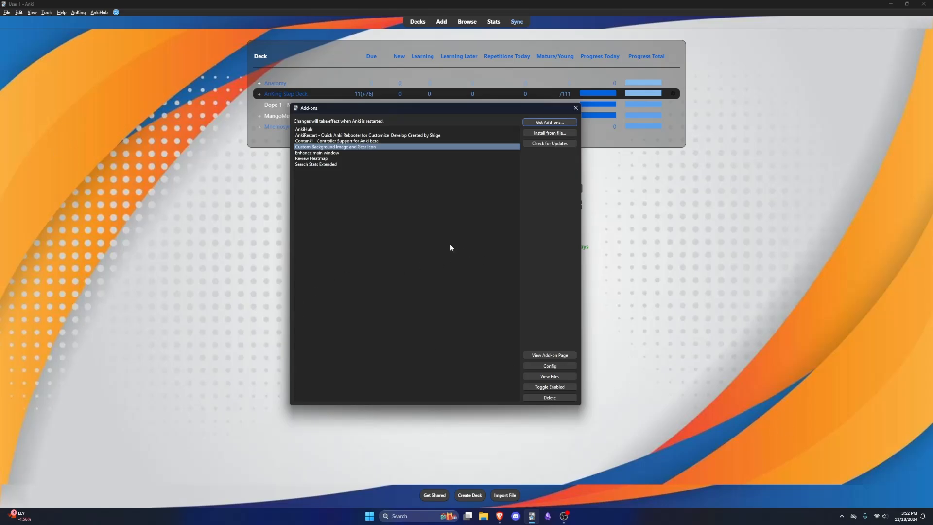
{"action": "mouse_move", "coordinate": [593, 295]}
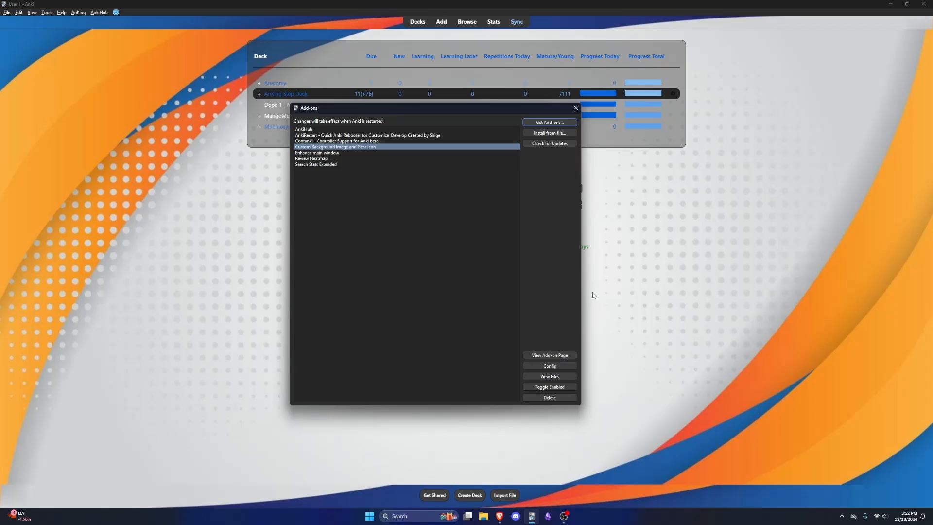
{"action": "mouse_move", "coordinate": [580, 303]}
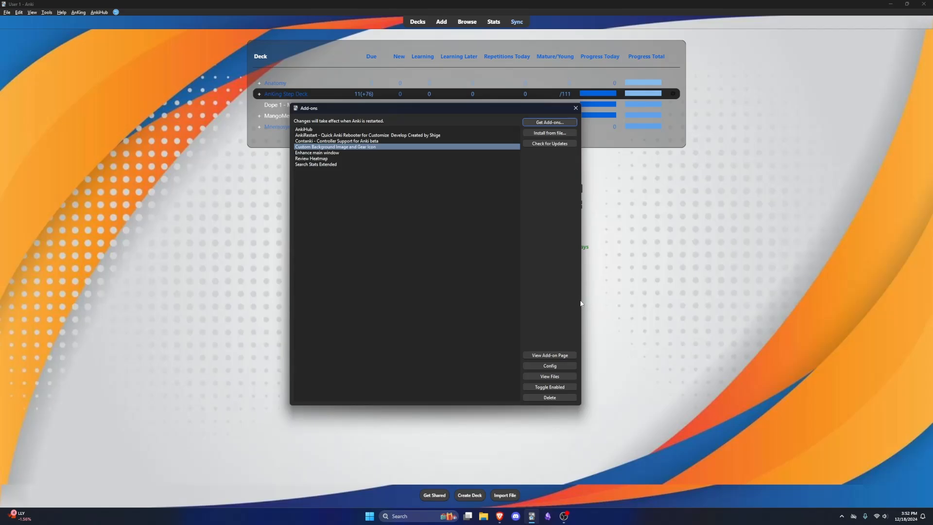
{"action": "mouse_move", "coordinate": [385, 233]}
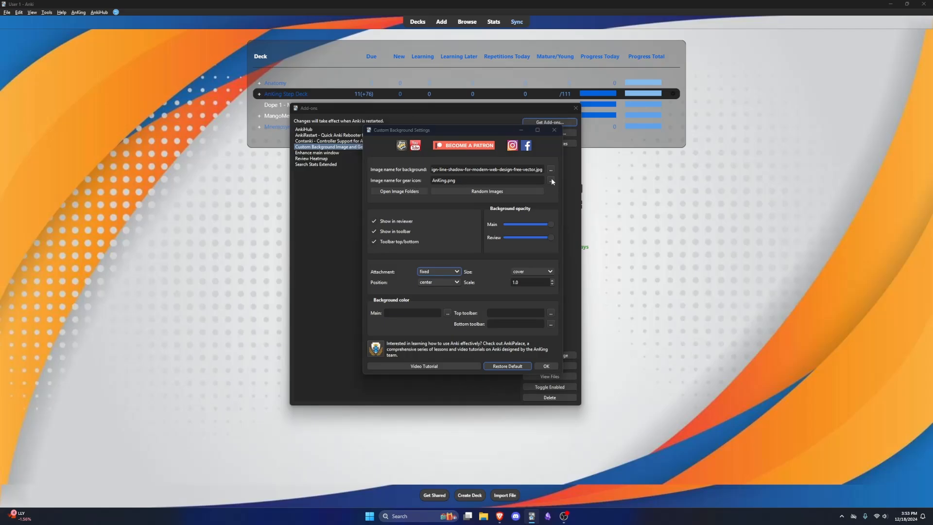
Browse for a gear icon image in the background add-on's settings.
{"action": "left_click", "coordinate": [550, 180]}
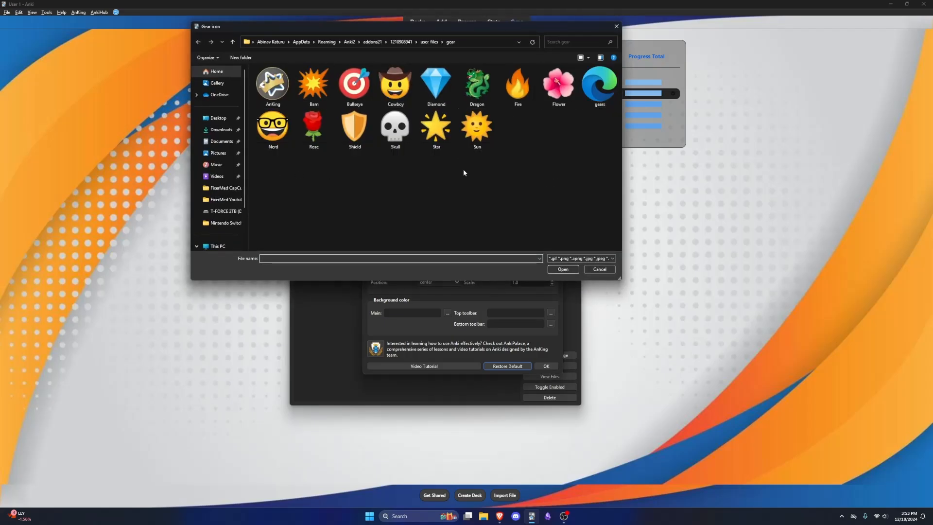
{"action": "mouse_move", "coordinate": [664, 175]}
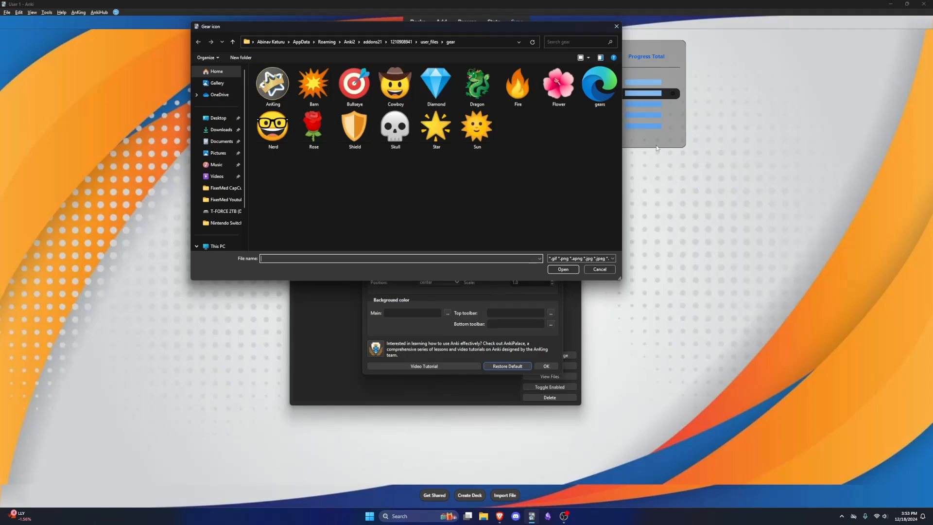
{"action": "mouse_move", "coordinate": [613, 133]}
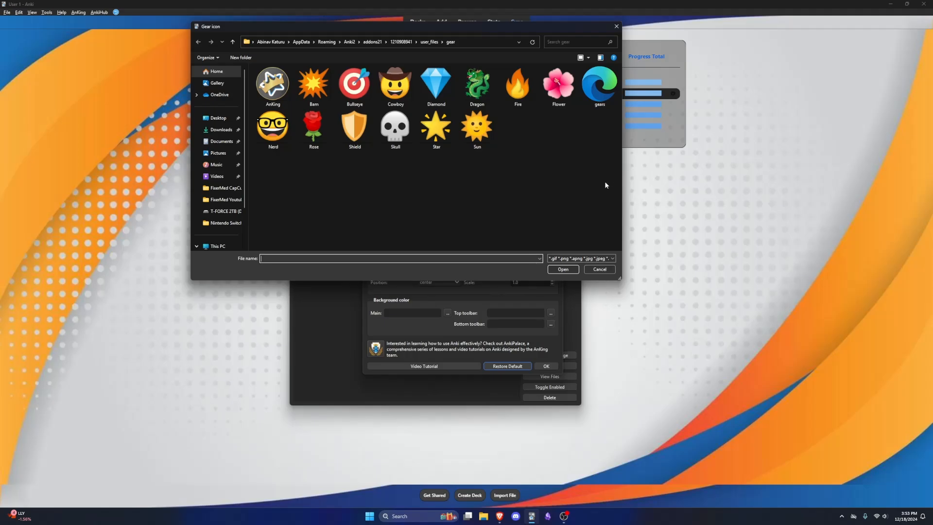
{"action": "mouse_move", "coordinate": [613, 174]}
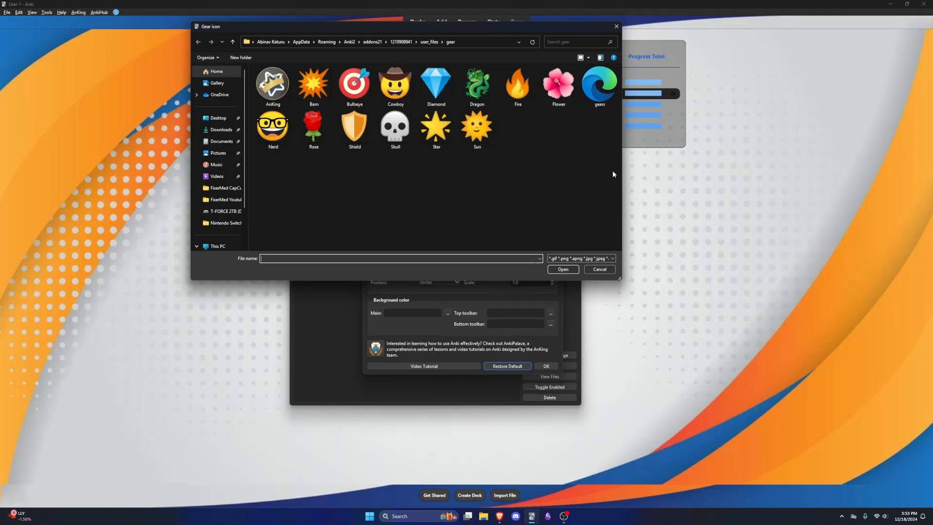
{"action": "mouse_move", "coordinate": [606, 186]}
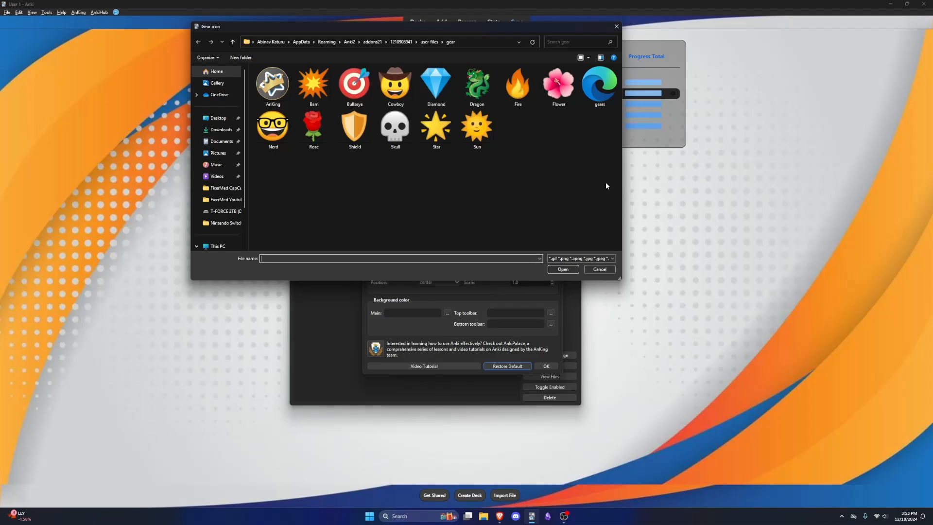
{"action": "mouse_move", "coordinate": [617, 197]}
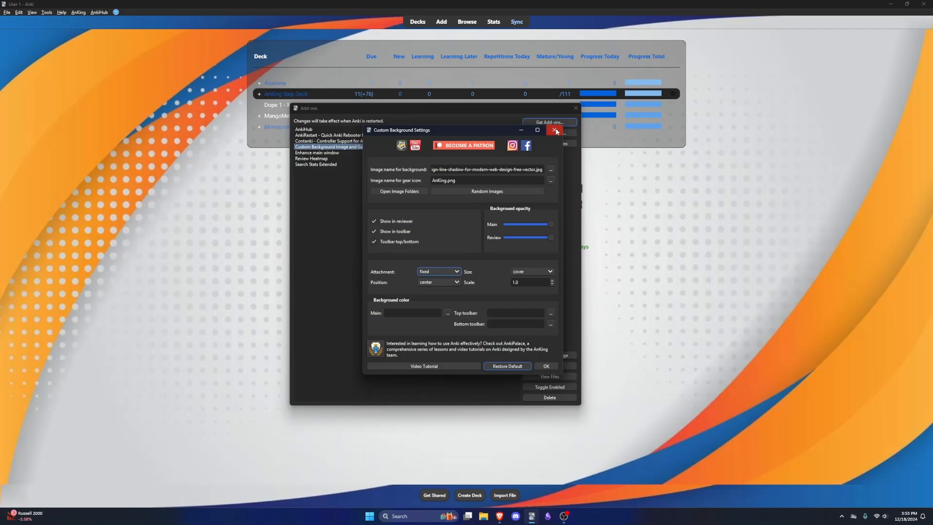
Close the Custom Background Settings window, back to the add-ons list.
{"action": "left_click", "coordinate": [554, 130]}
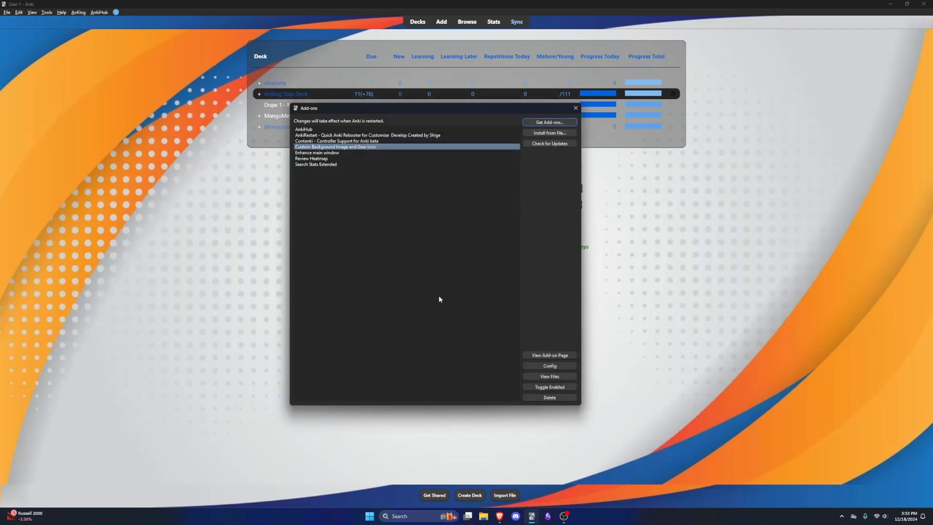
{"action": "mouse_move", "coordinate": [462, 292]}
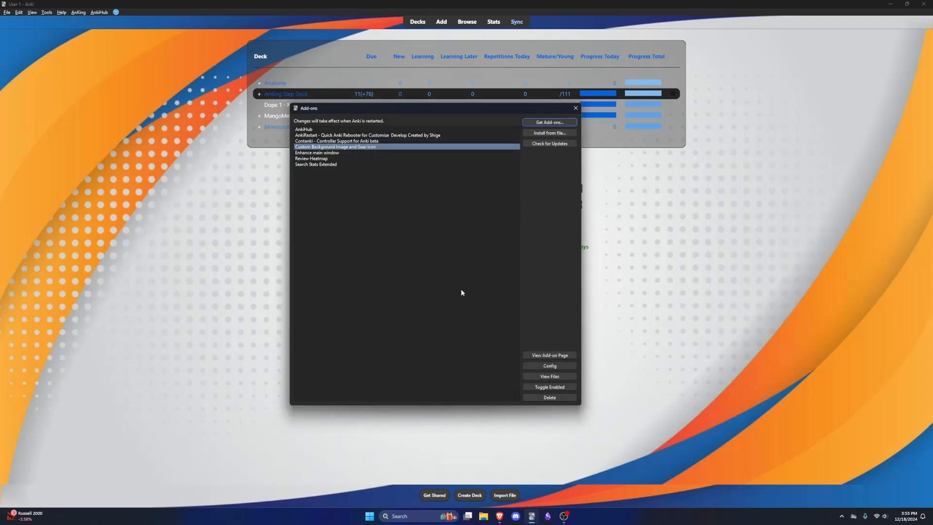
{"action": "mouse_move", "coordinate": [455, 297]}
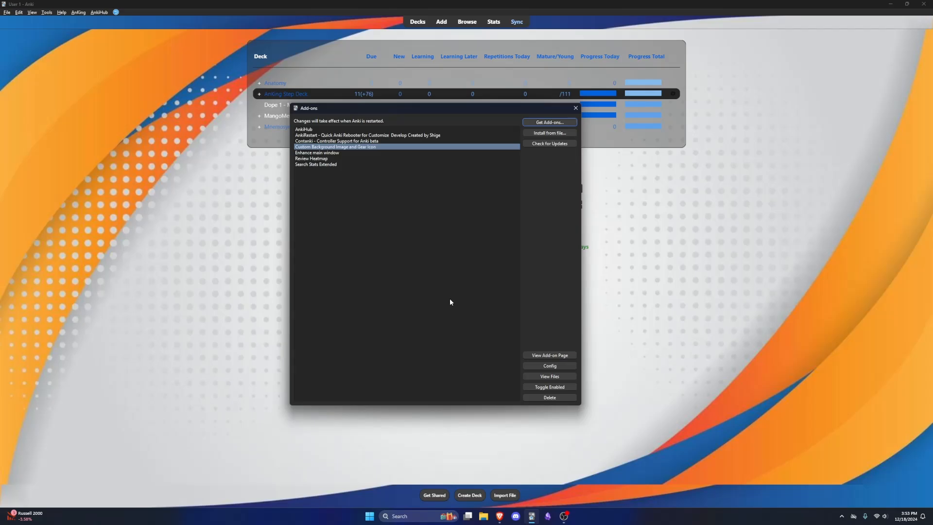
{"action": "mouse_move", "coordinate": [445, 312]}
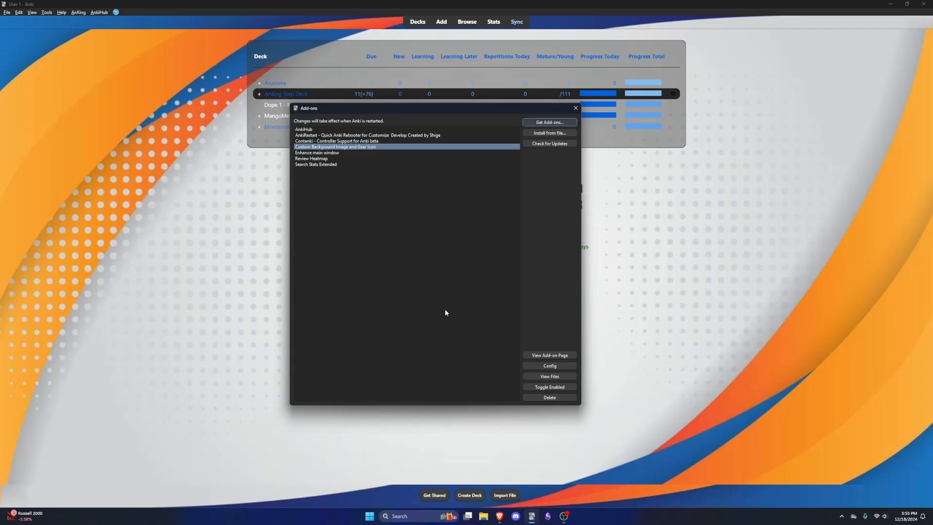
{"action": "mouse_move", "coordinate": [445, 311]}
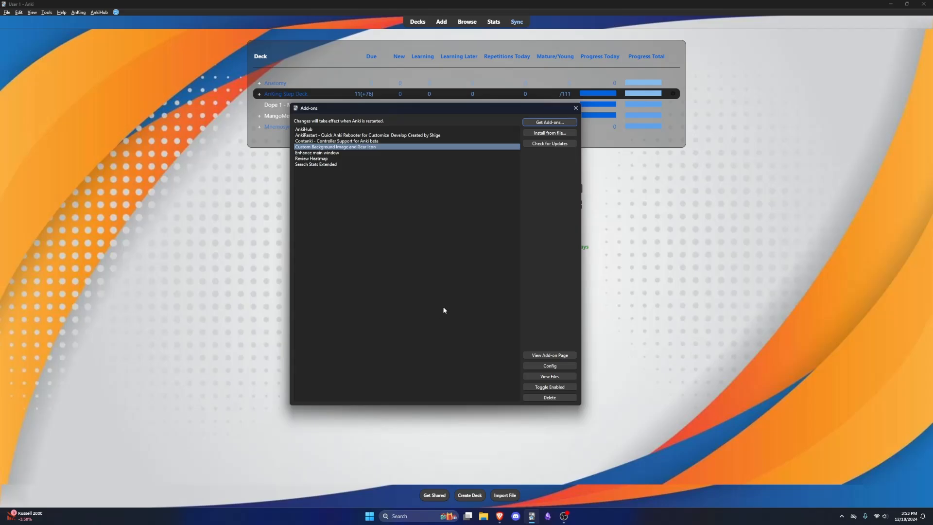
{"action": "mouse_move", "coordinate": [411, 314]}
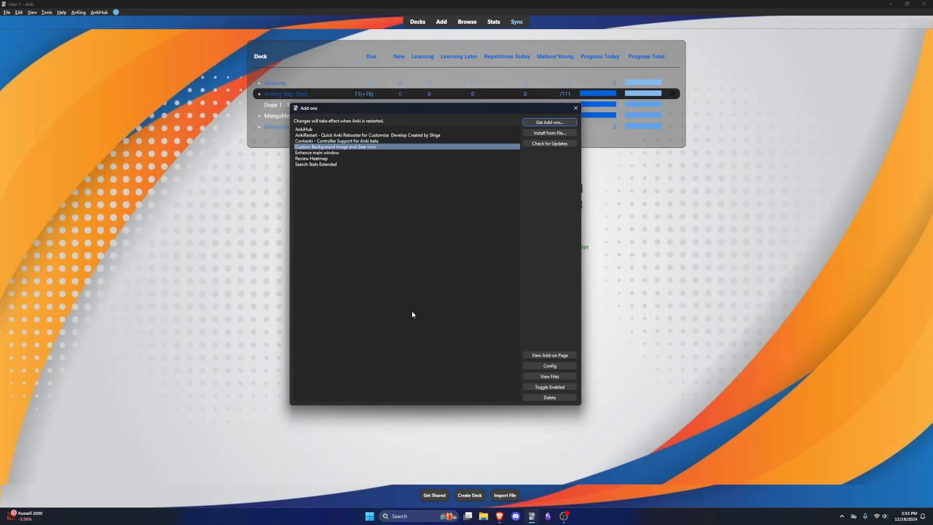
{"action": "mouse_move", "coordinate": [408, 319]}
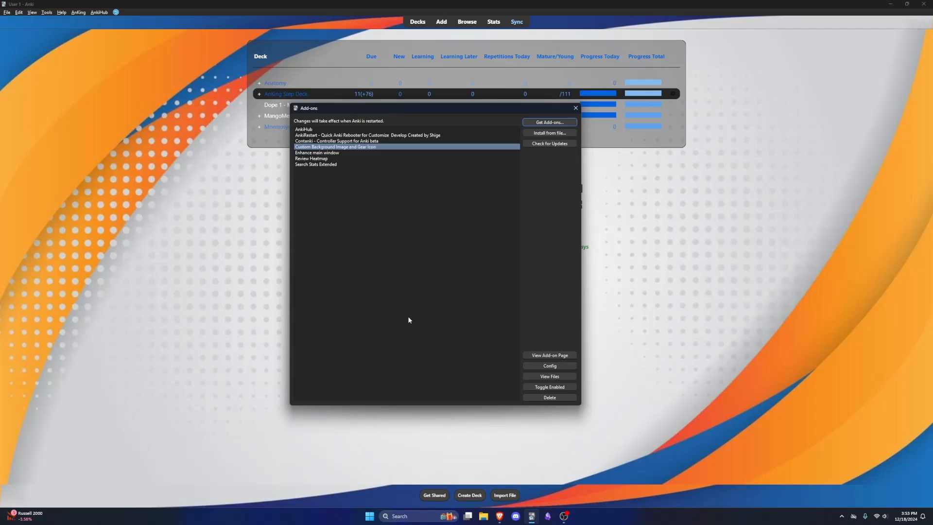
{"action": "mouse_move", "coordinate": [408, 323]}
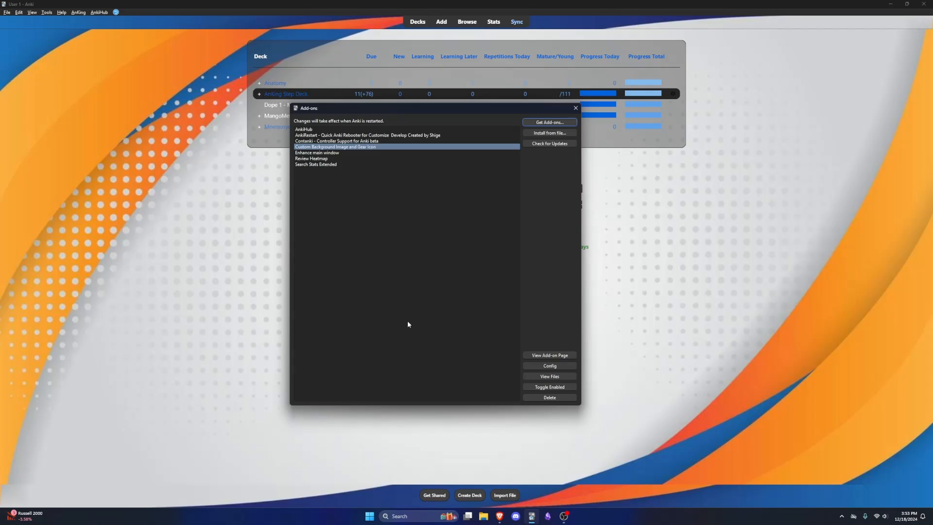